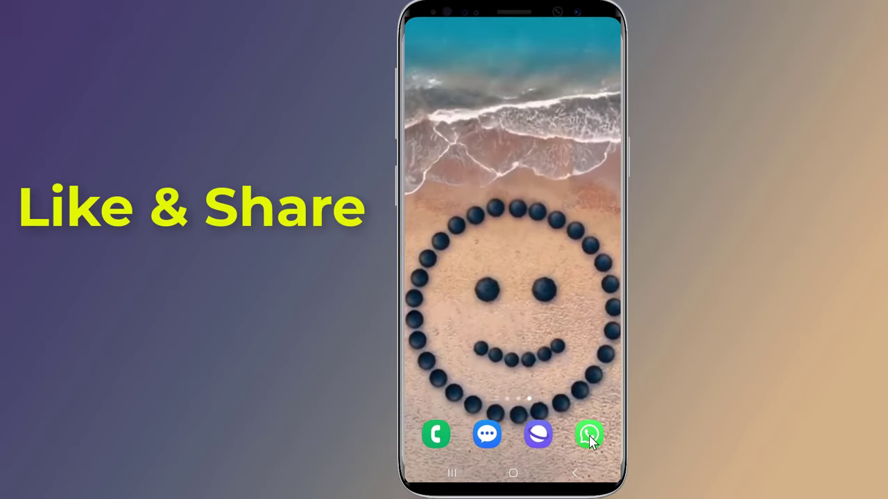
Launch WhatsApp from the dock and show its overflow options menu
{"action": "left_click", "coordinate": [589, 435]}
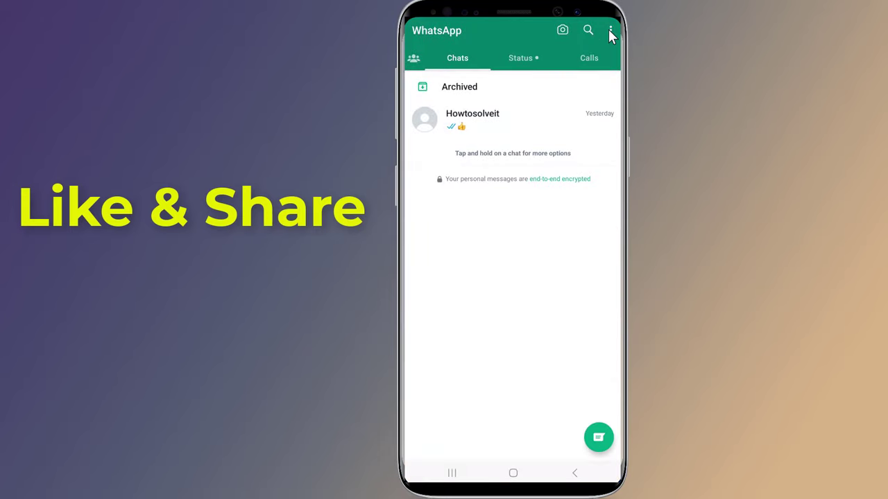
{"action": "left_click", "coordinate": [610, 30]}
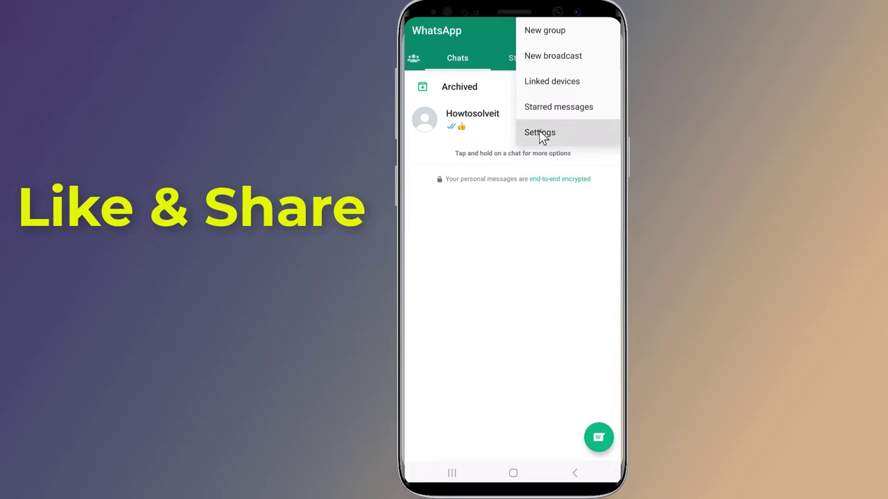
Go to WhatsApp Settings and scroll privacy options down to Fingerprint lock
{"action": "left_click", "coordinate": [540, 132]}
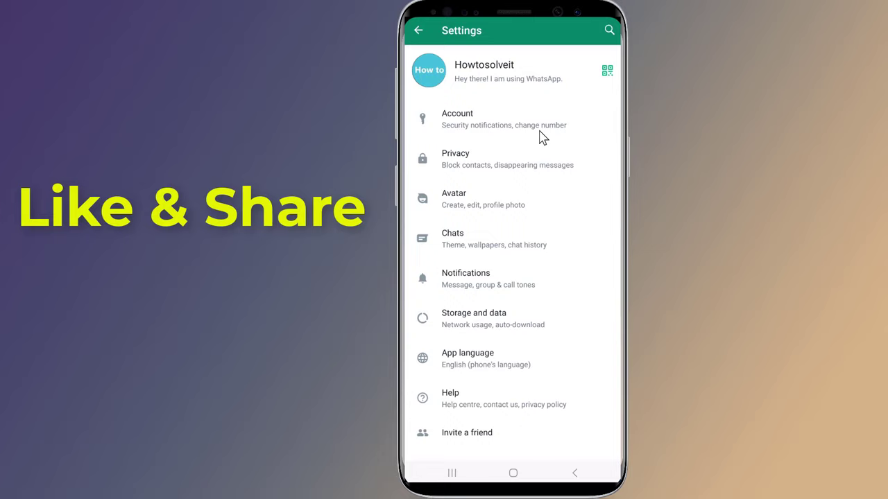
{"action": "mouse_move", "coordinate": [502, 162]}
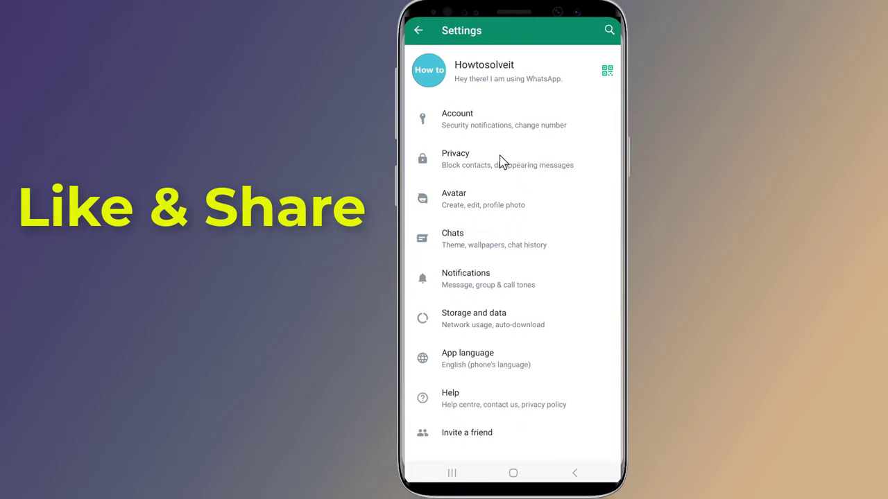
{"action": "mouse_move", "coordinate": [472, 169]}
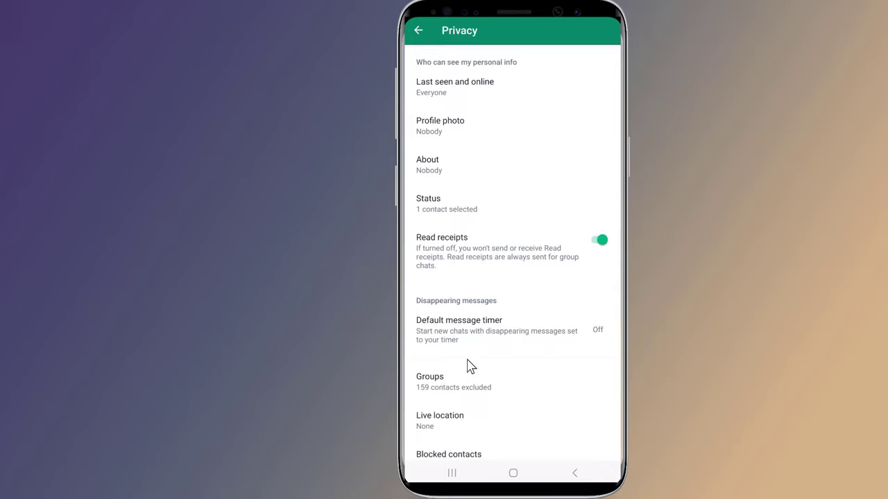
{"action": "scroll", "scroll_direction": "down", "scroll_amount": 3}
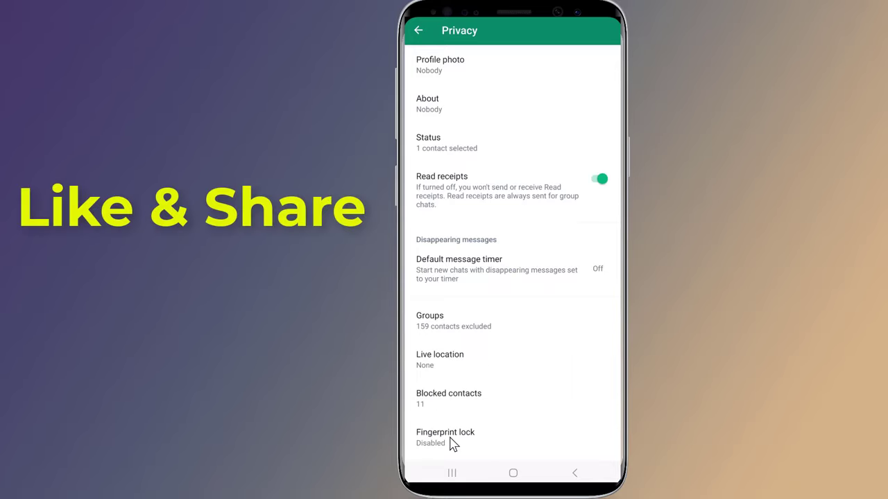
{"action": "mouse_move", "coordinate": [430, 444]}
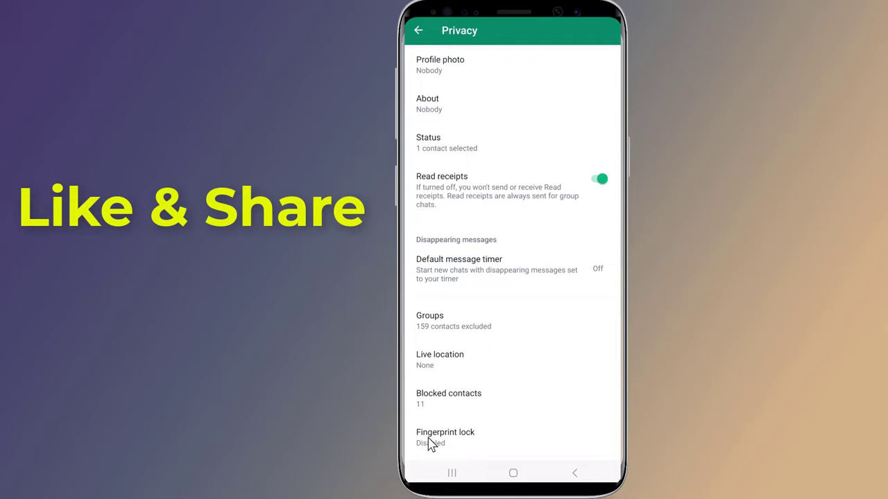
Enable 'Unlock with fingerprint' on the Fingerprint lock page
{"action": "left_click", "coordinate": [446, 437]}
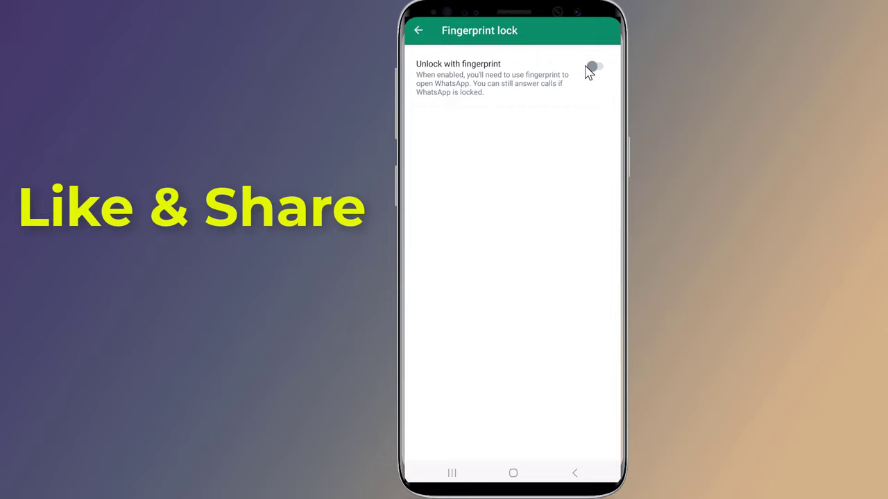
{"action": "left_click", "coordinate": [592, 66]}
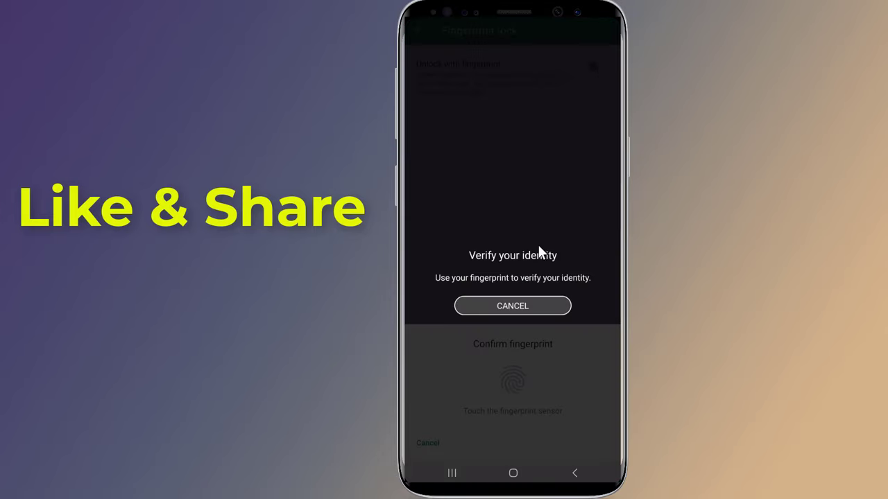
{"action": "mouse_move", "coordinate": [505, 258]}
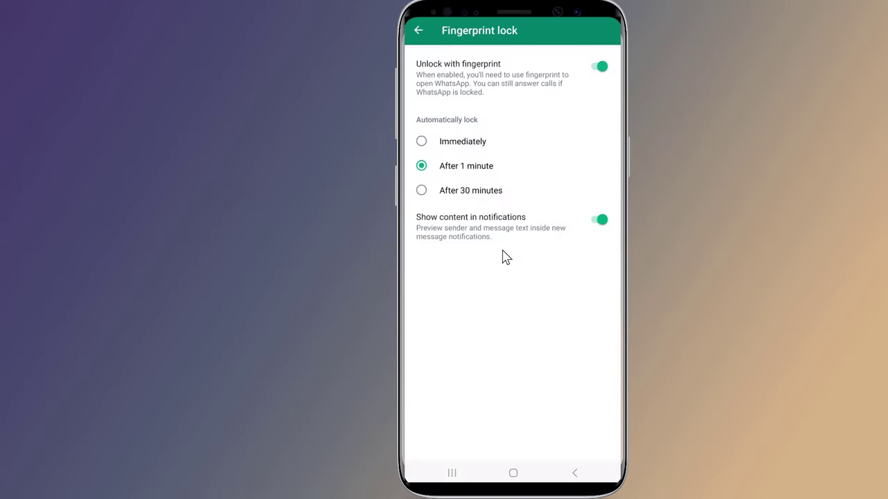
{"action": "mouse_move", "coordinate": [429, 125]}
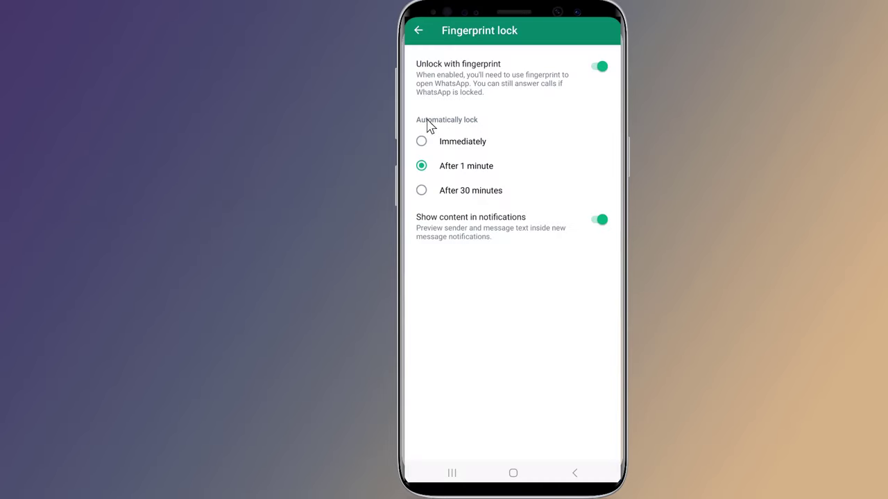
{"action": "mouse_move", "coordinate": [448, 202]}
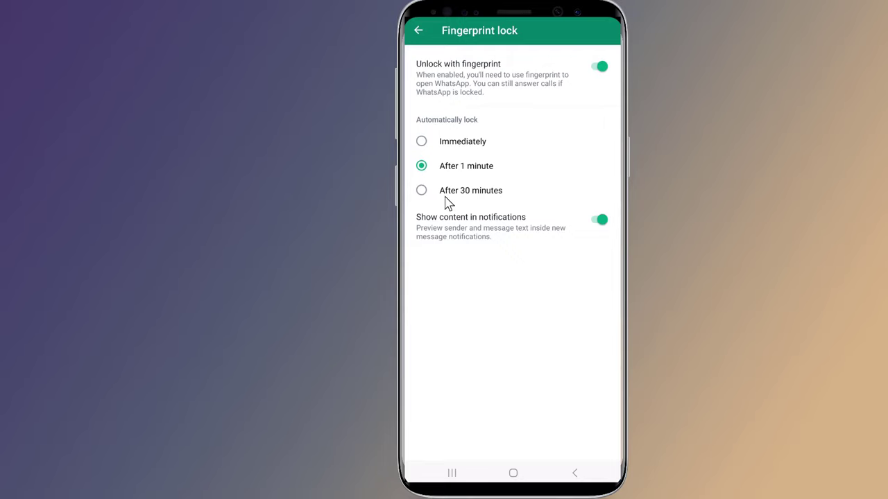
{"action": "mouse_move", "coordinate": [534, 225]}
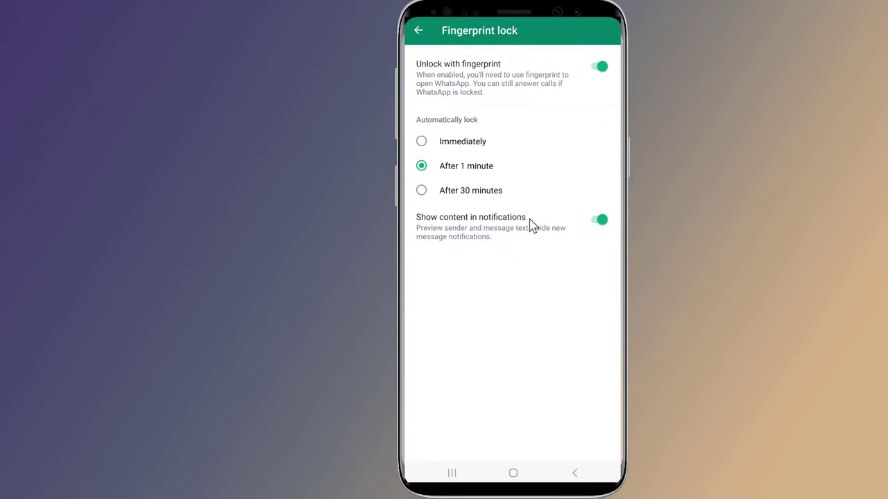
{"action": "mouse_move", "coordinate": [510, 243]}
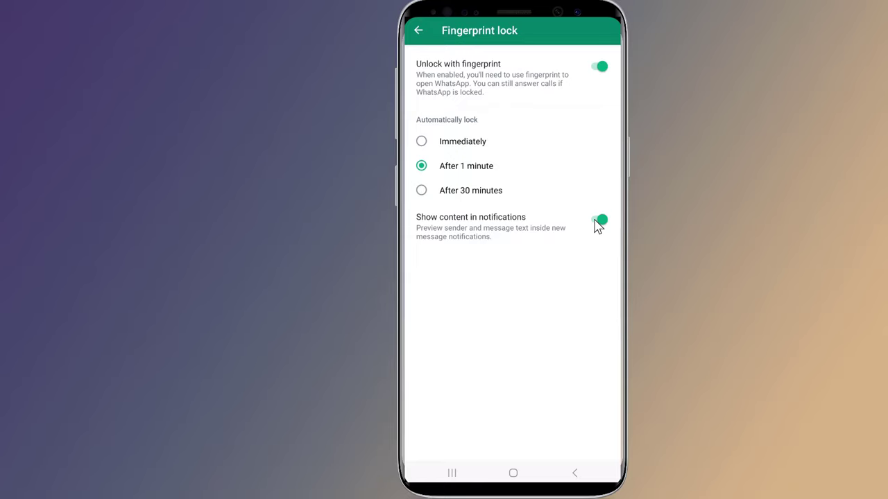
Turn off 'Show content in notifications' and set Automatically lock to Immediately
{"action": "left_click", "coordinate": [598, 220]}
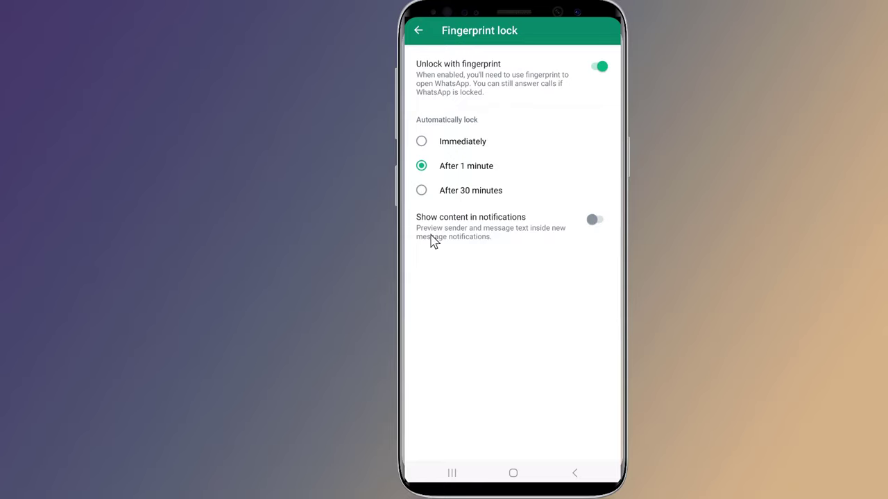
{"action": "mouse_move", "coordinate": [579, 251]}
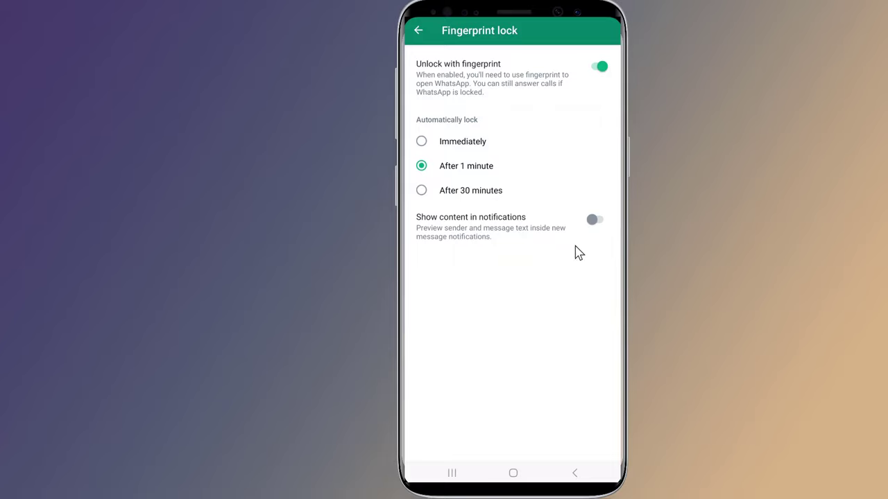
{"action": "mouse_move", "coordinate": [562, 201]}
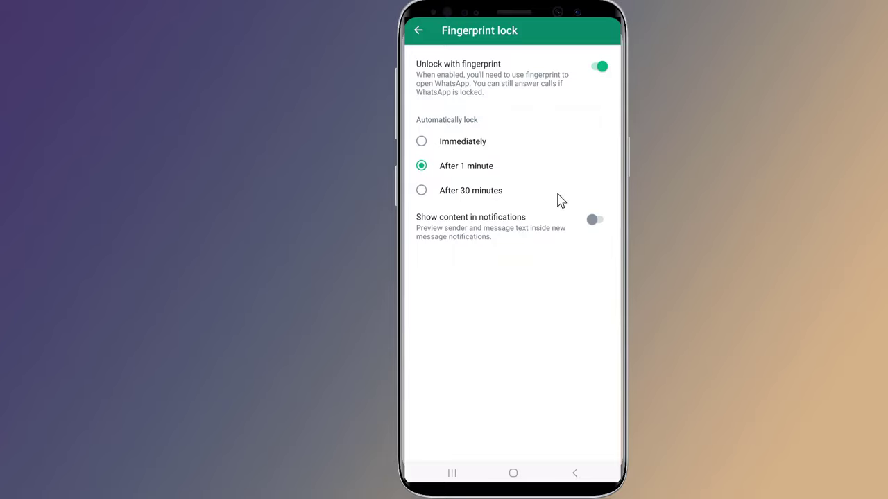
{"action": "mouse_move", "coordinate": [423, 144]}
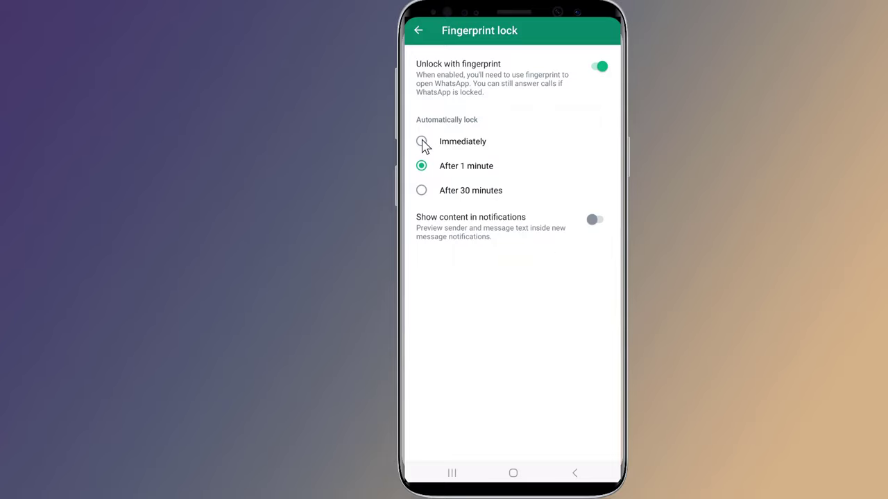
{"action": "left_click", "coordinate": [421, 141]}
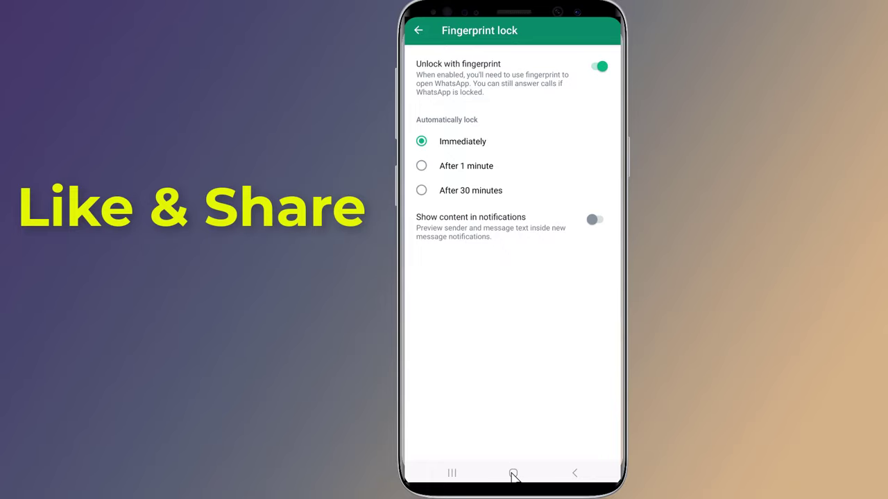
Return to the home screen and relaunch WhatsApp to reach the 'WhatsApp Locked' prompt
{"action": "left_click", "coordinate": [513, 473]}
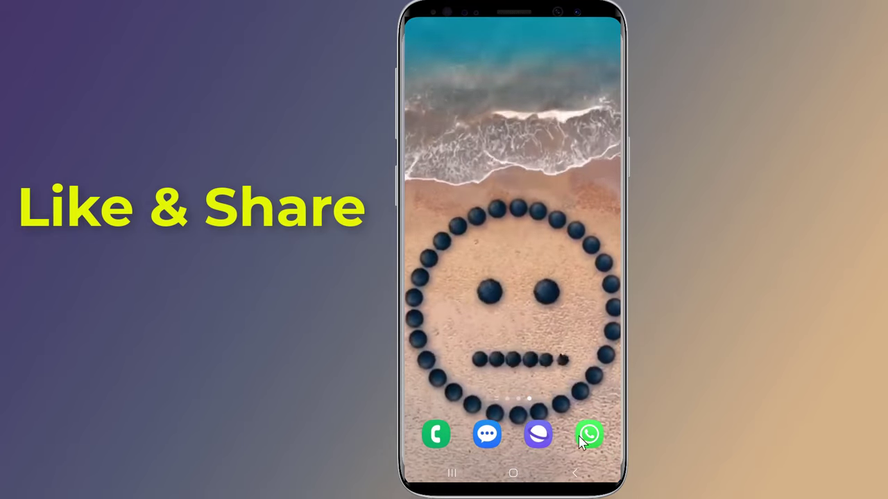
{"action": "left_click", "coordinate": [589, 434]}
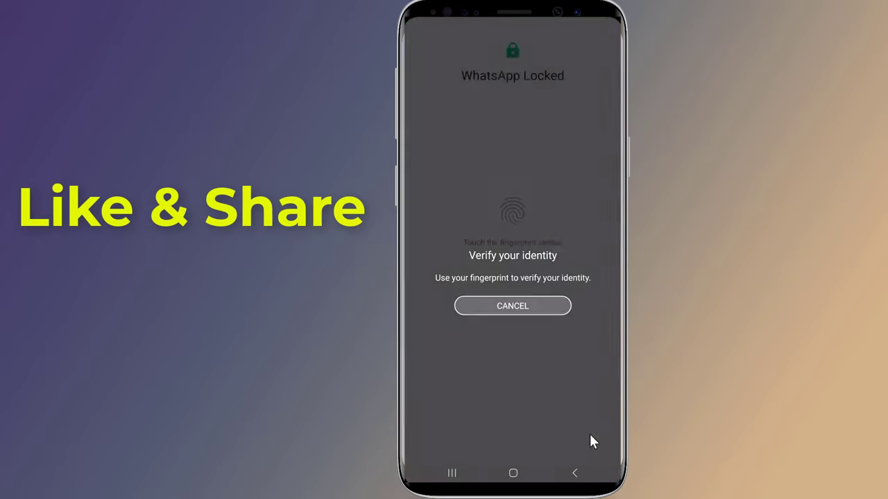
{"action": "mouse_move", "coordinate": [482, 85]}
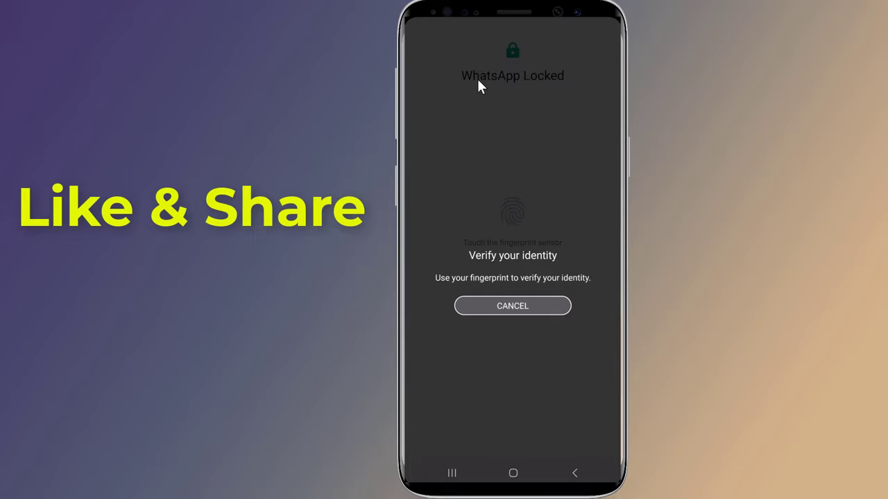
{"action": "mouse_move", "coordinate": [547, 270]}
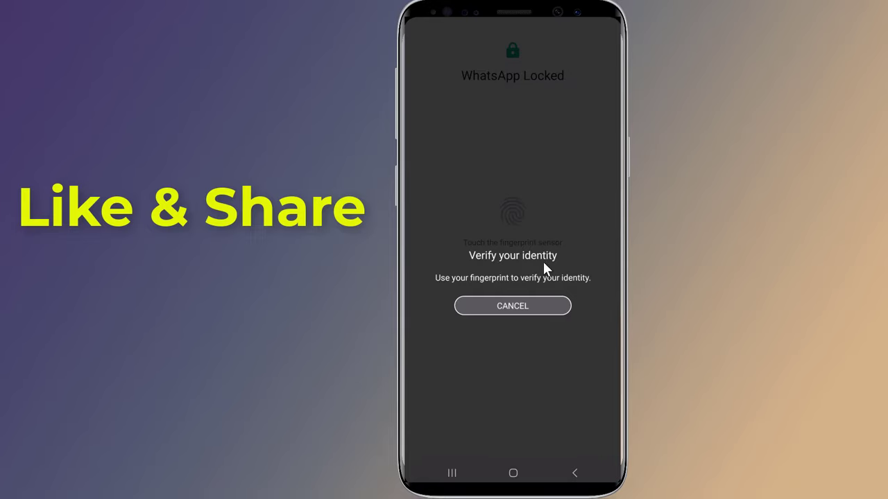
{"action": "mouse_move", "coordinate": [511, 161]}
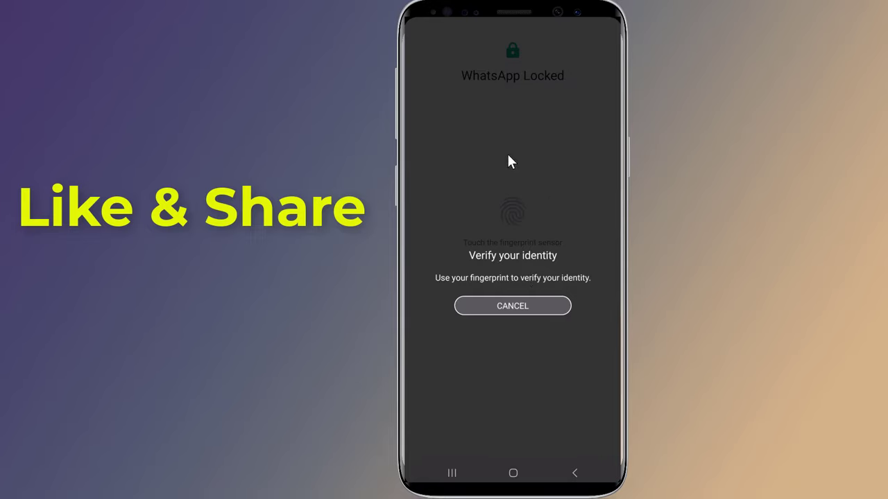